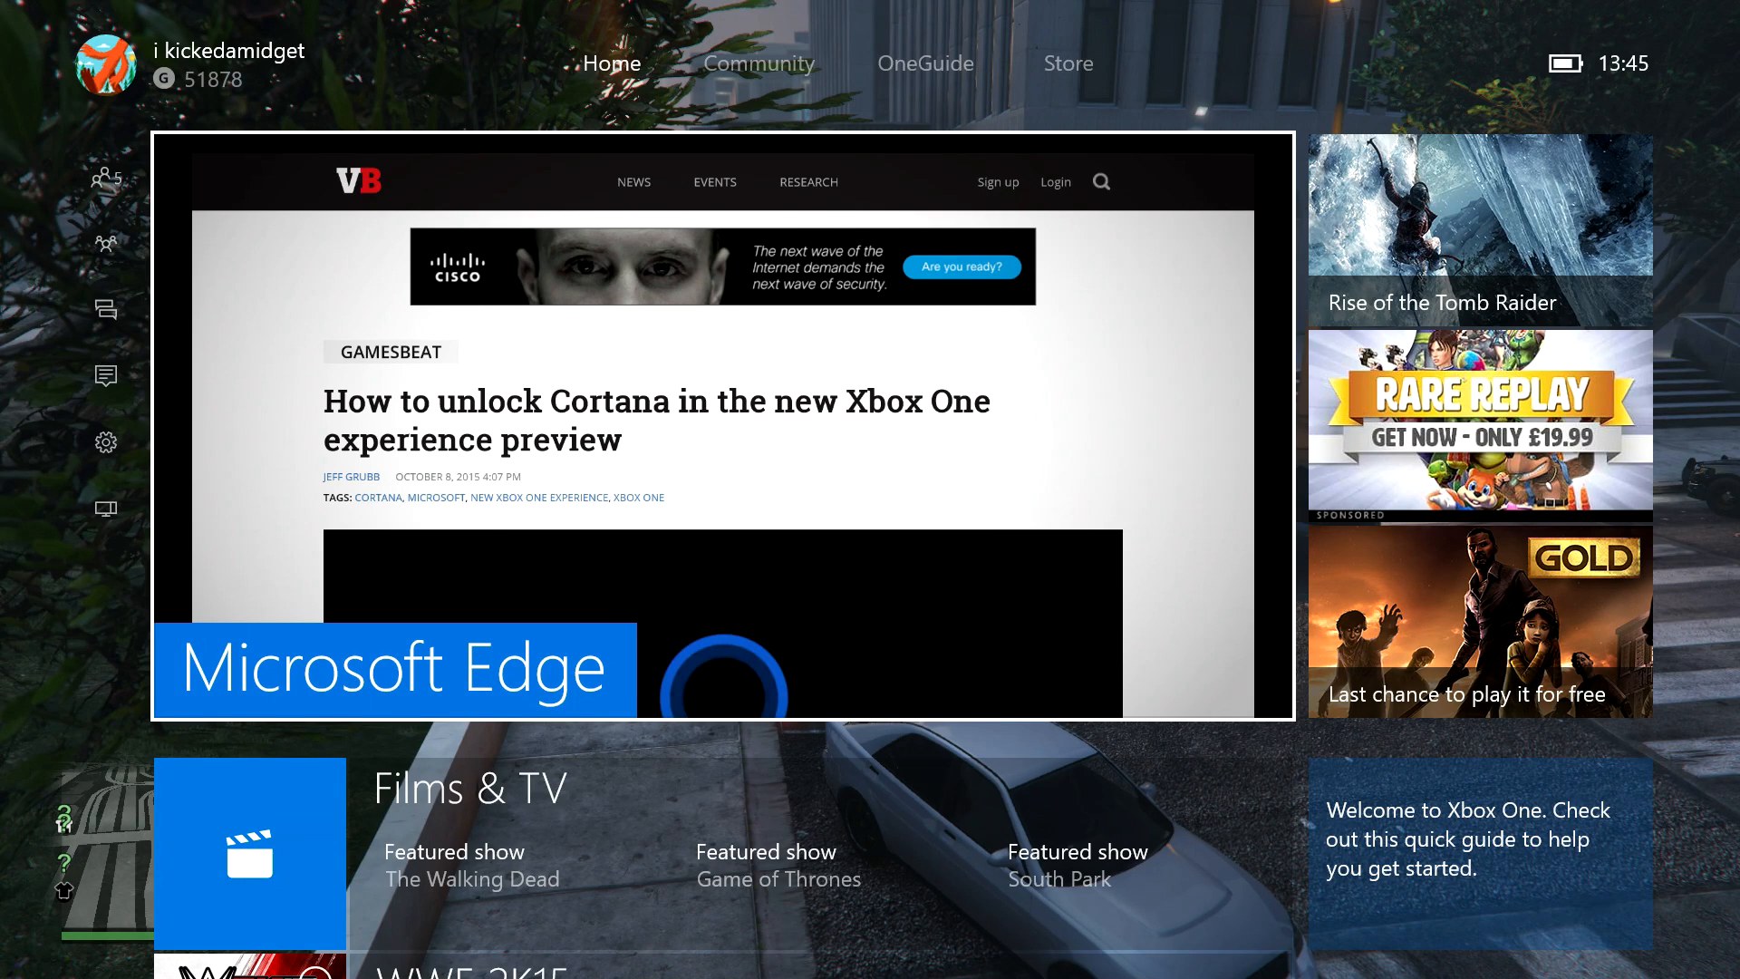
- Launch Microsoft Edge from the Home screen tile to show the VentureBeat Cortana article
left_click(106, 64)
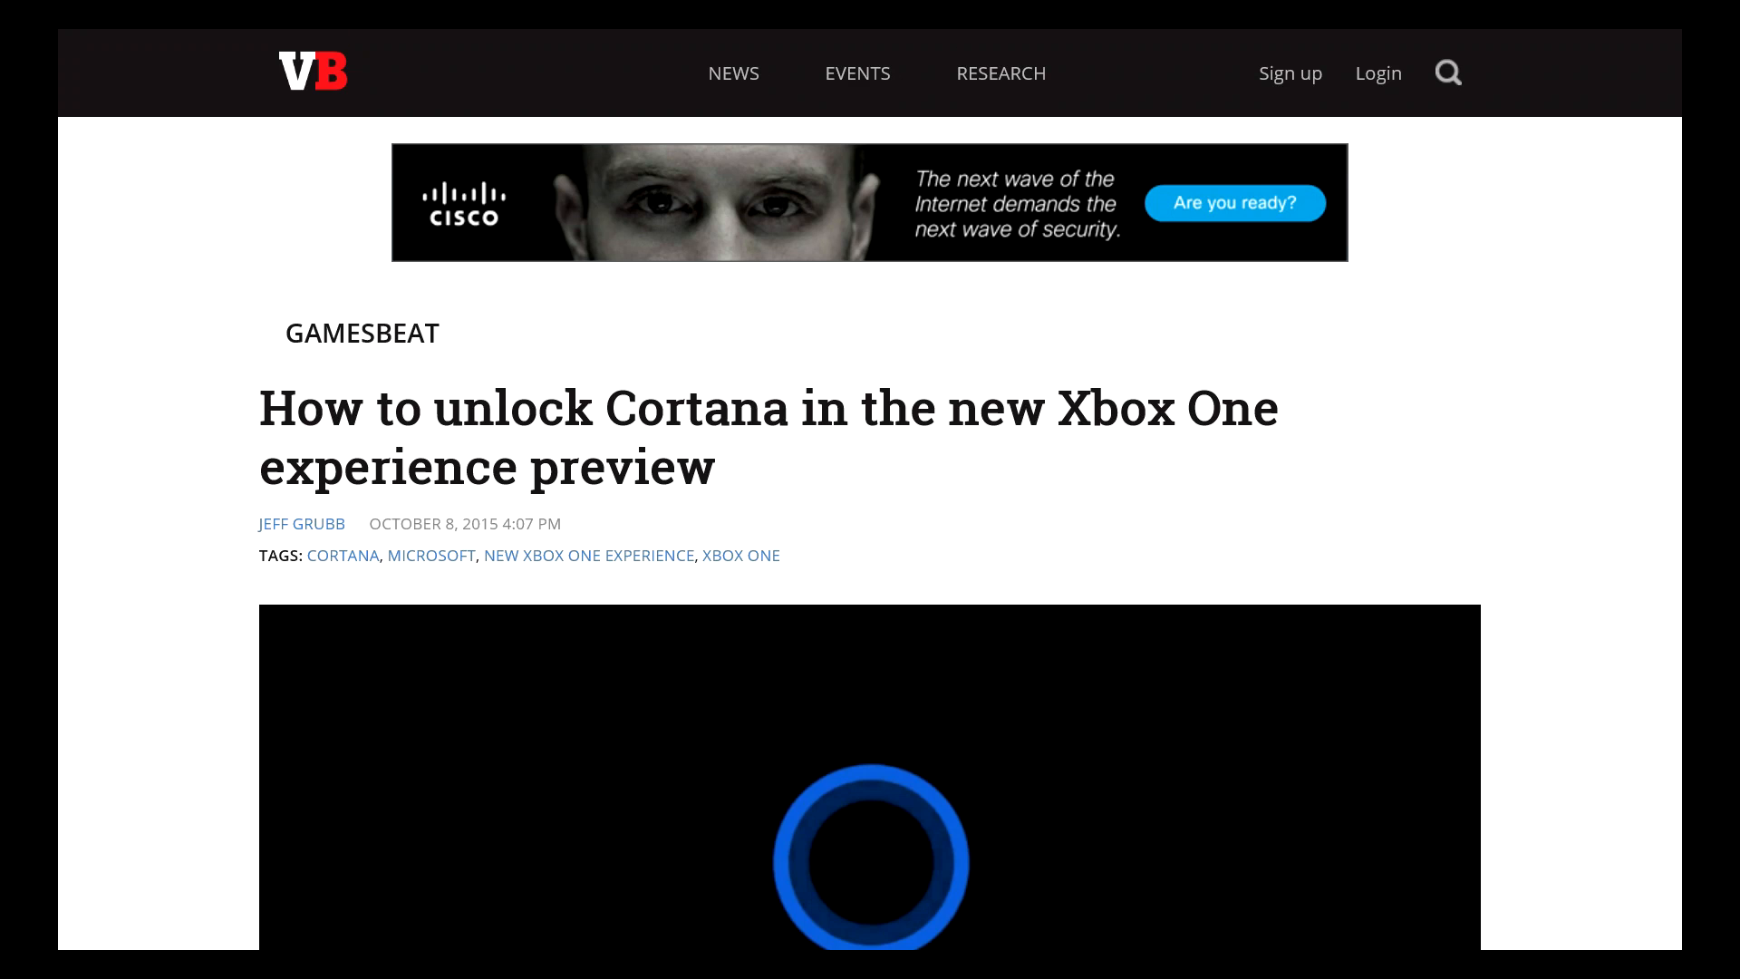
- Scroll past the headline and introduction to the embedded Cortana unlock video
scroll("down", 3)
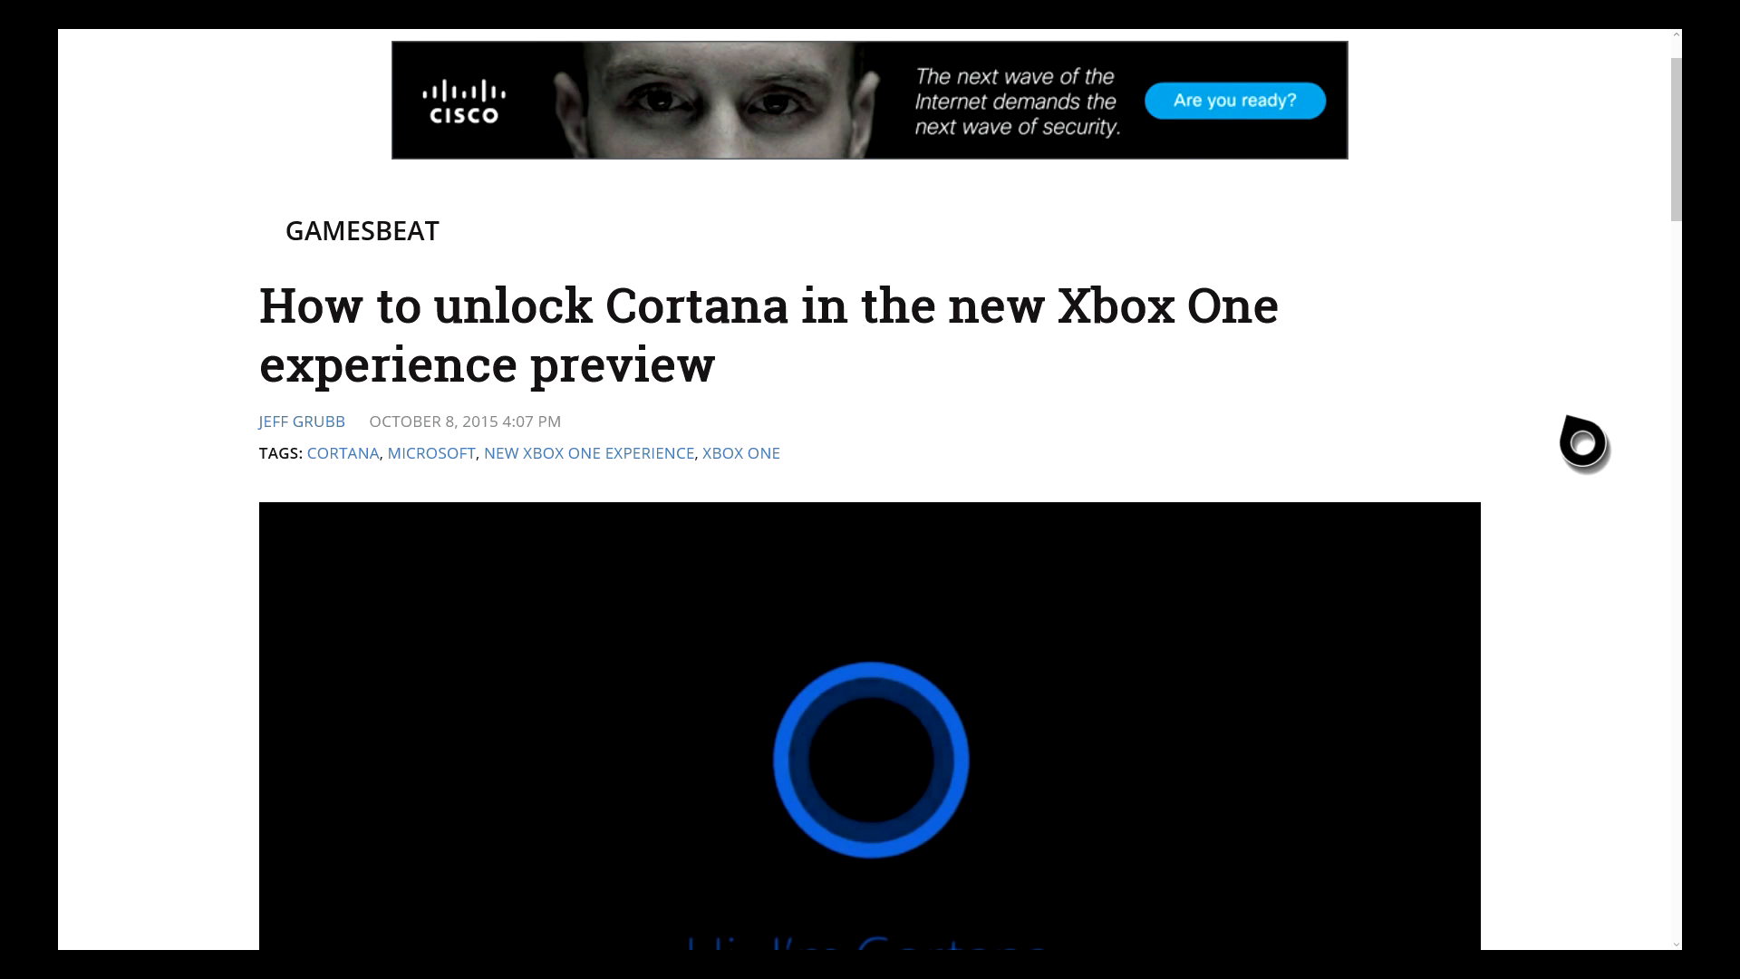
scroll("down", 3)
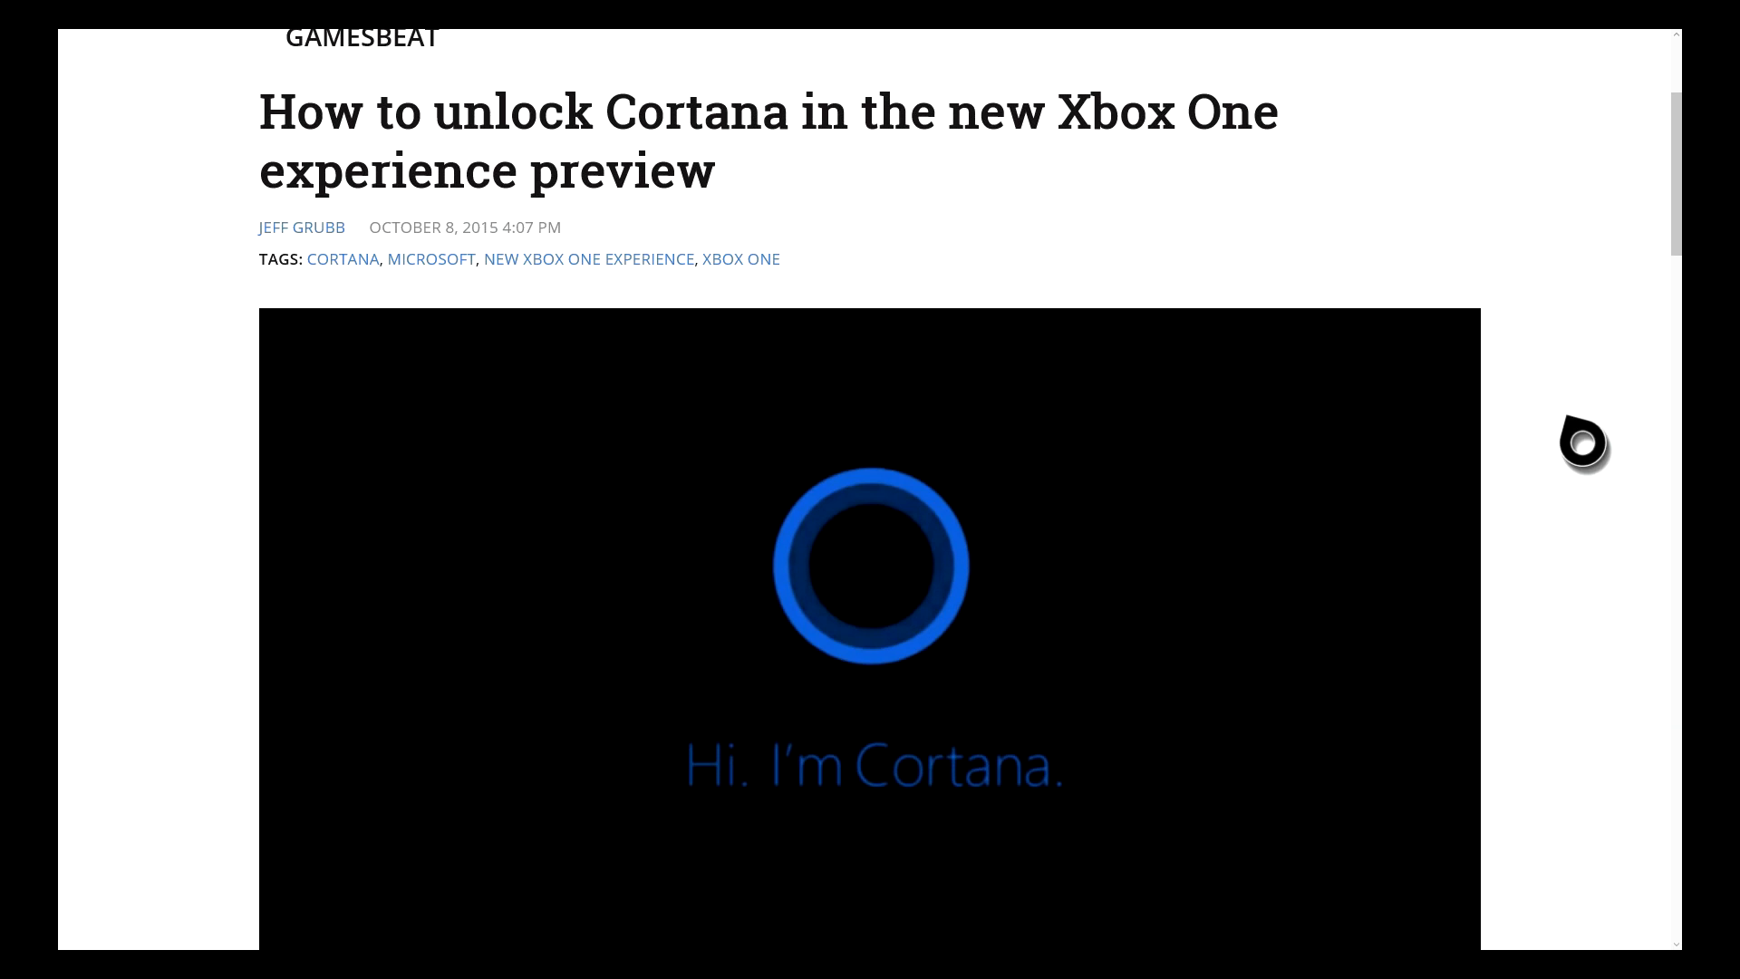
scroll("down", 3)
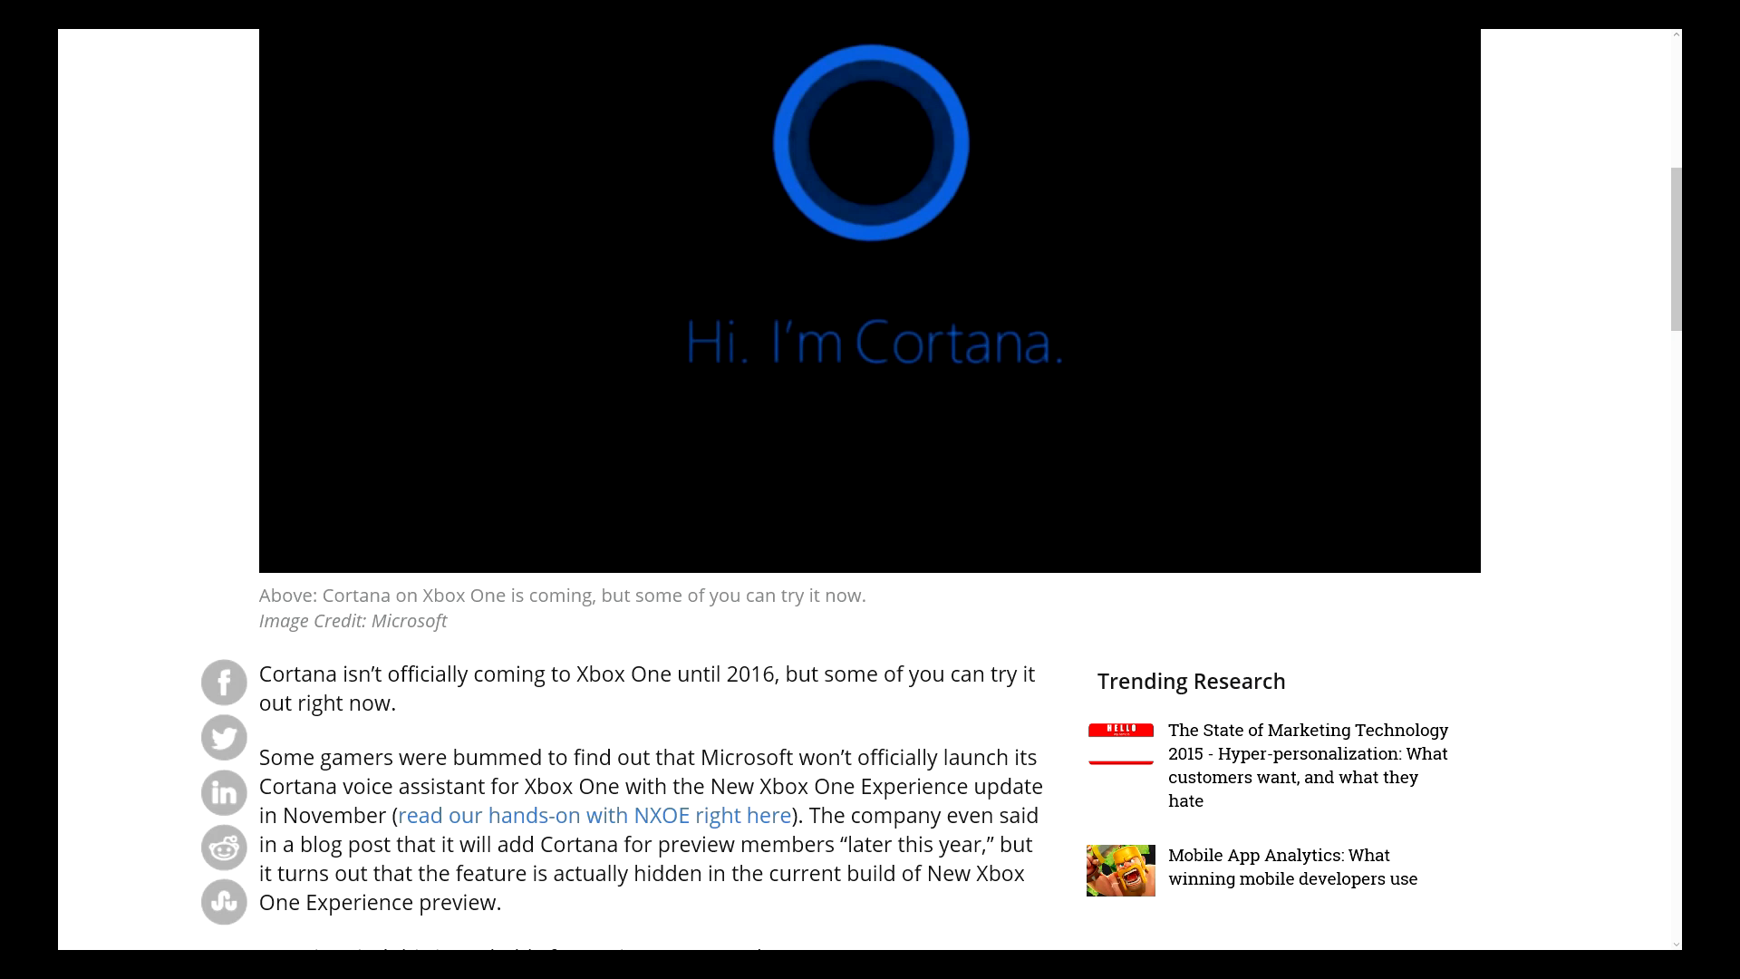
scroll("down", 3)
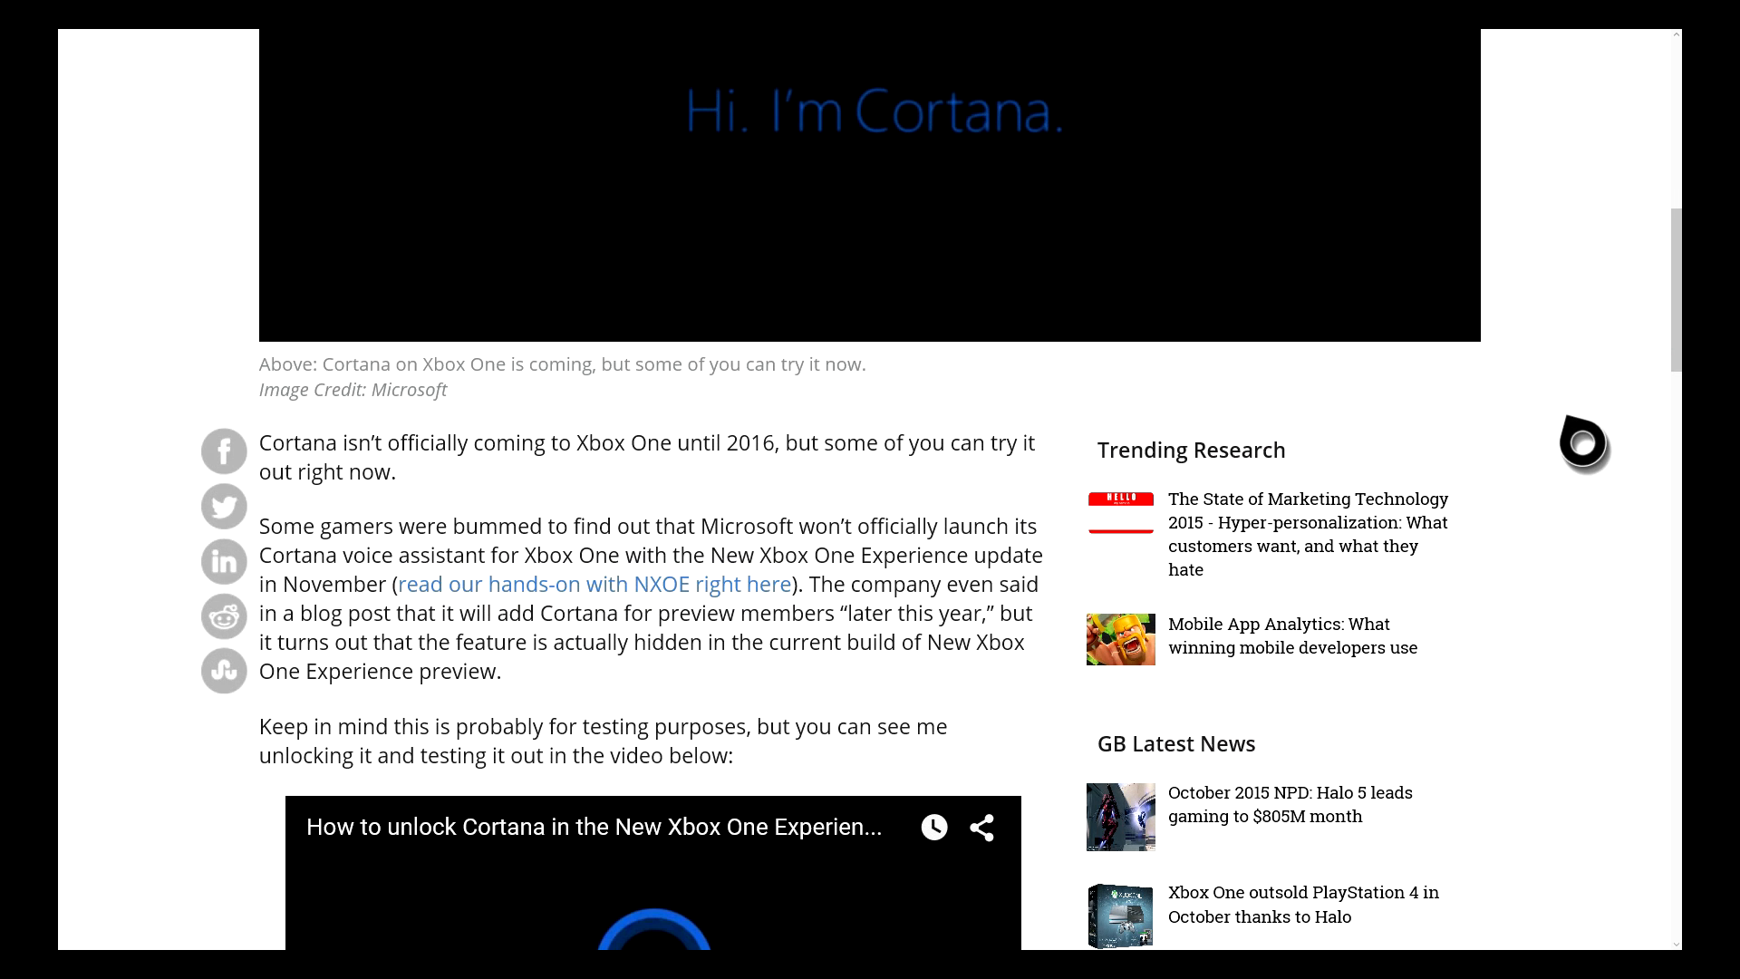
mouse_move(610, 572)
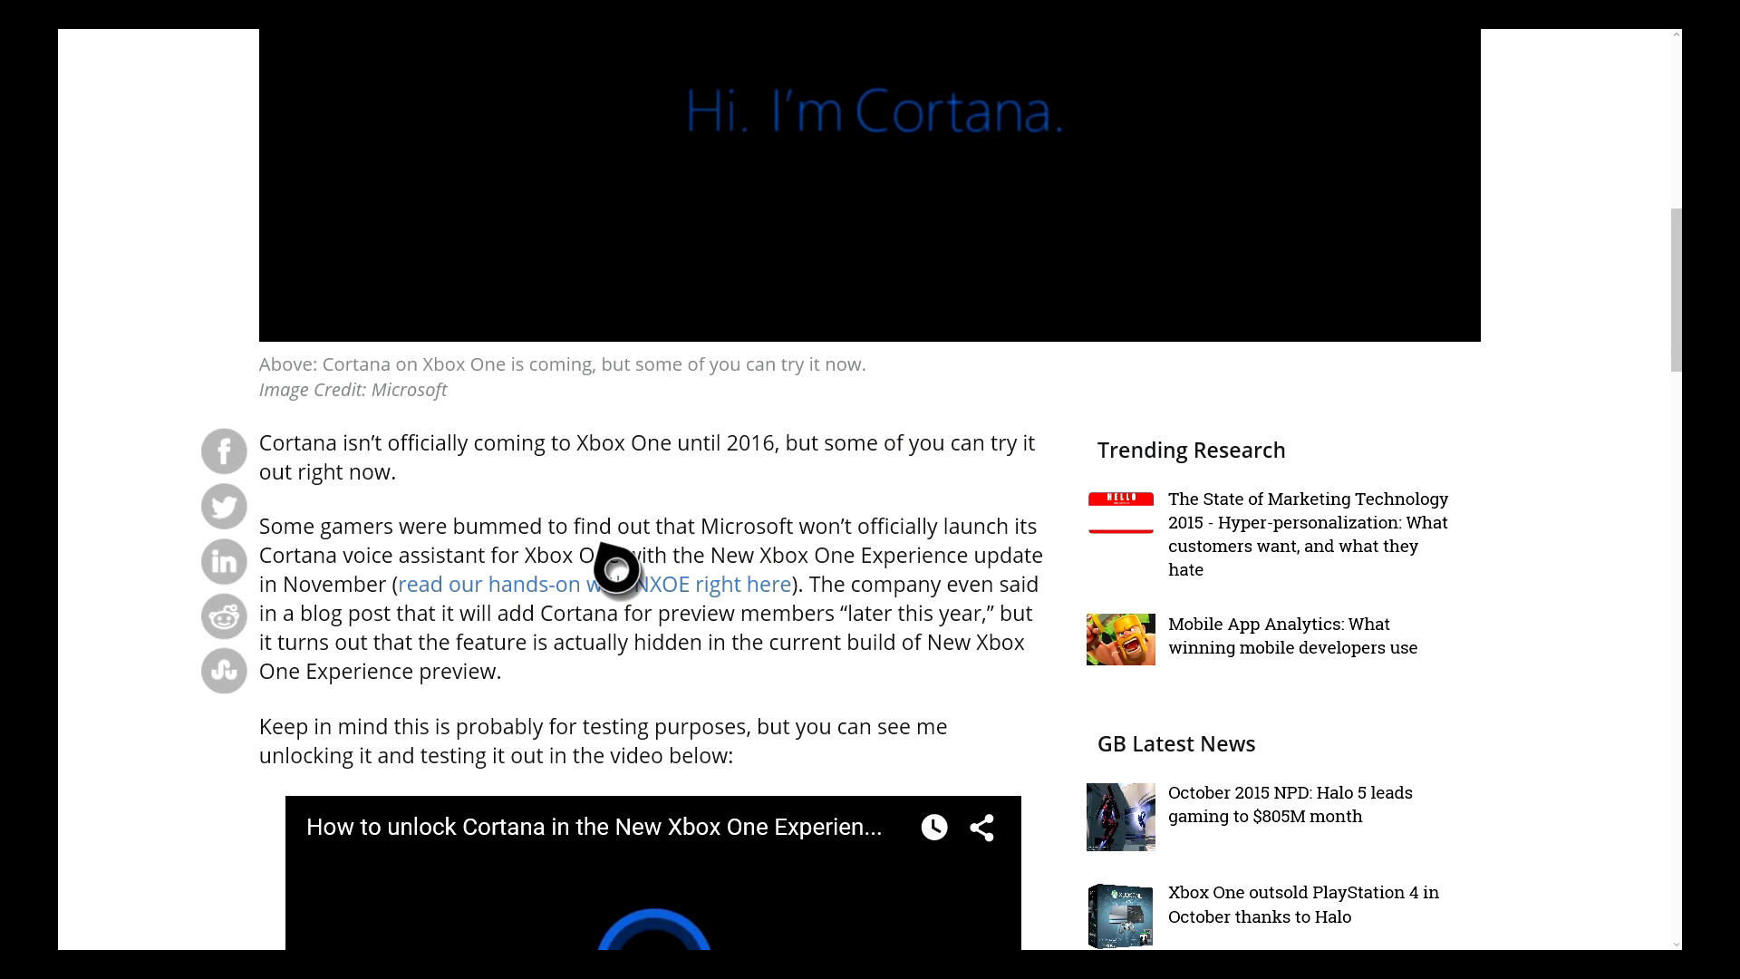
mouse_move(797, 489)
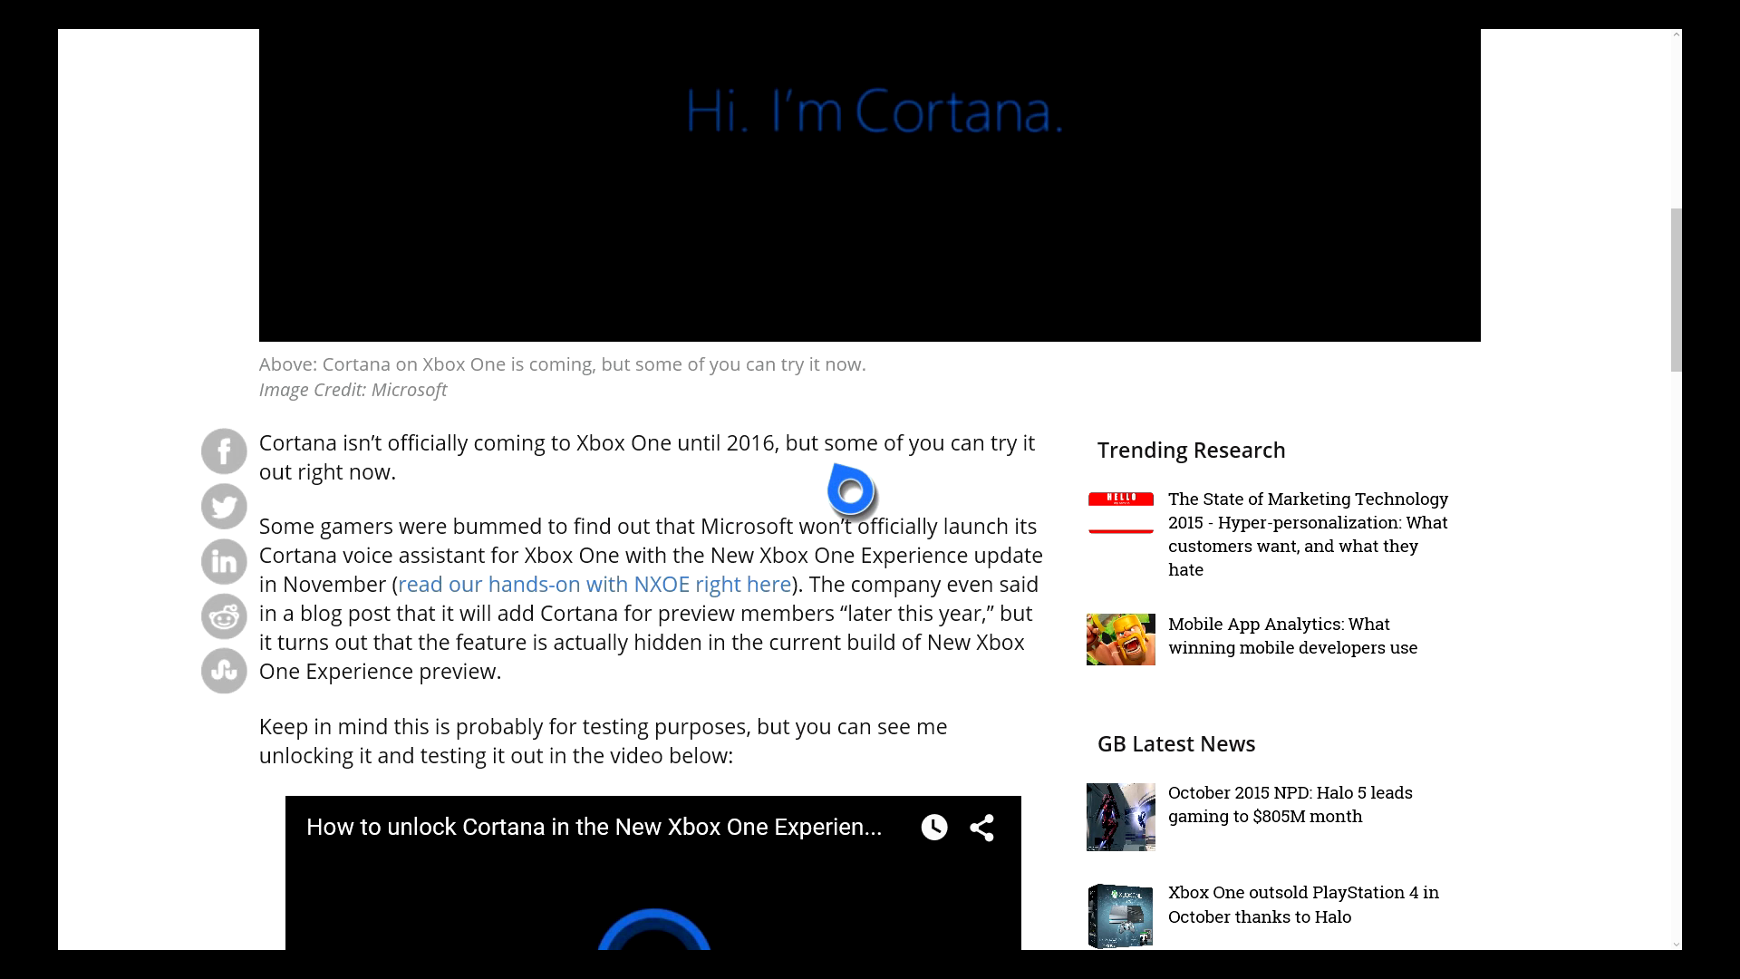
scroll("down", 3)
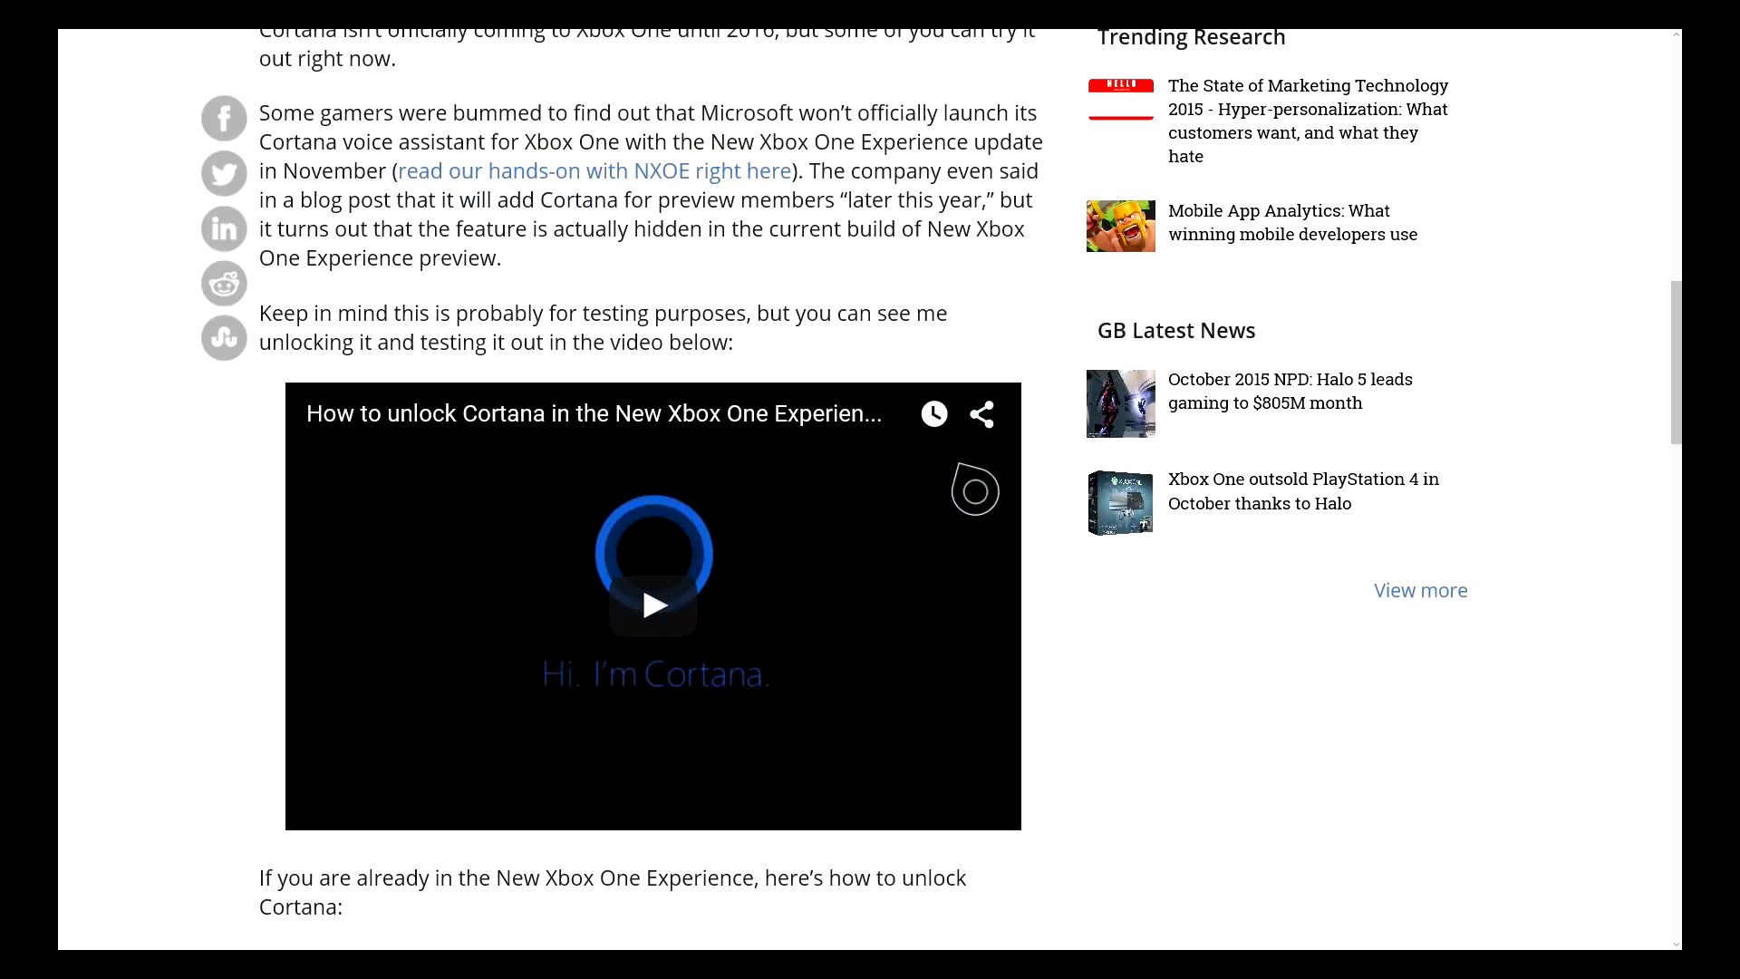
scroll("down", 3)
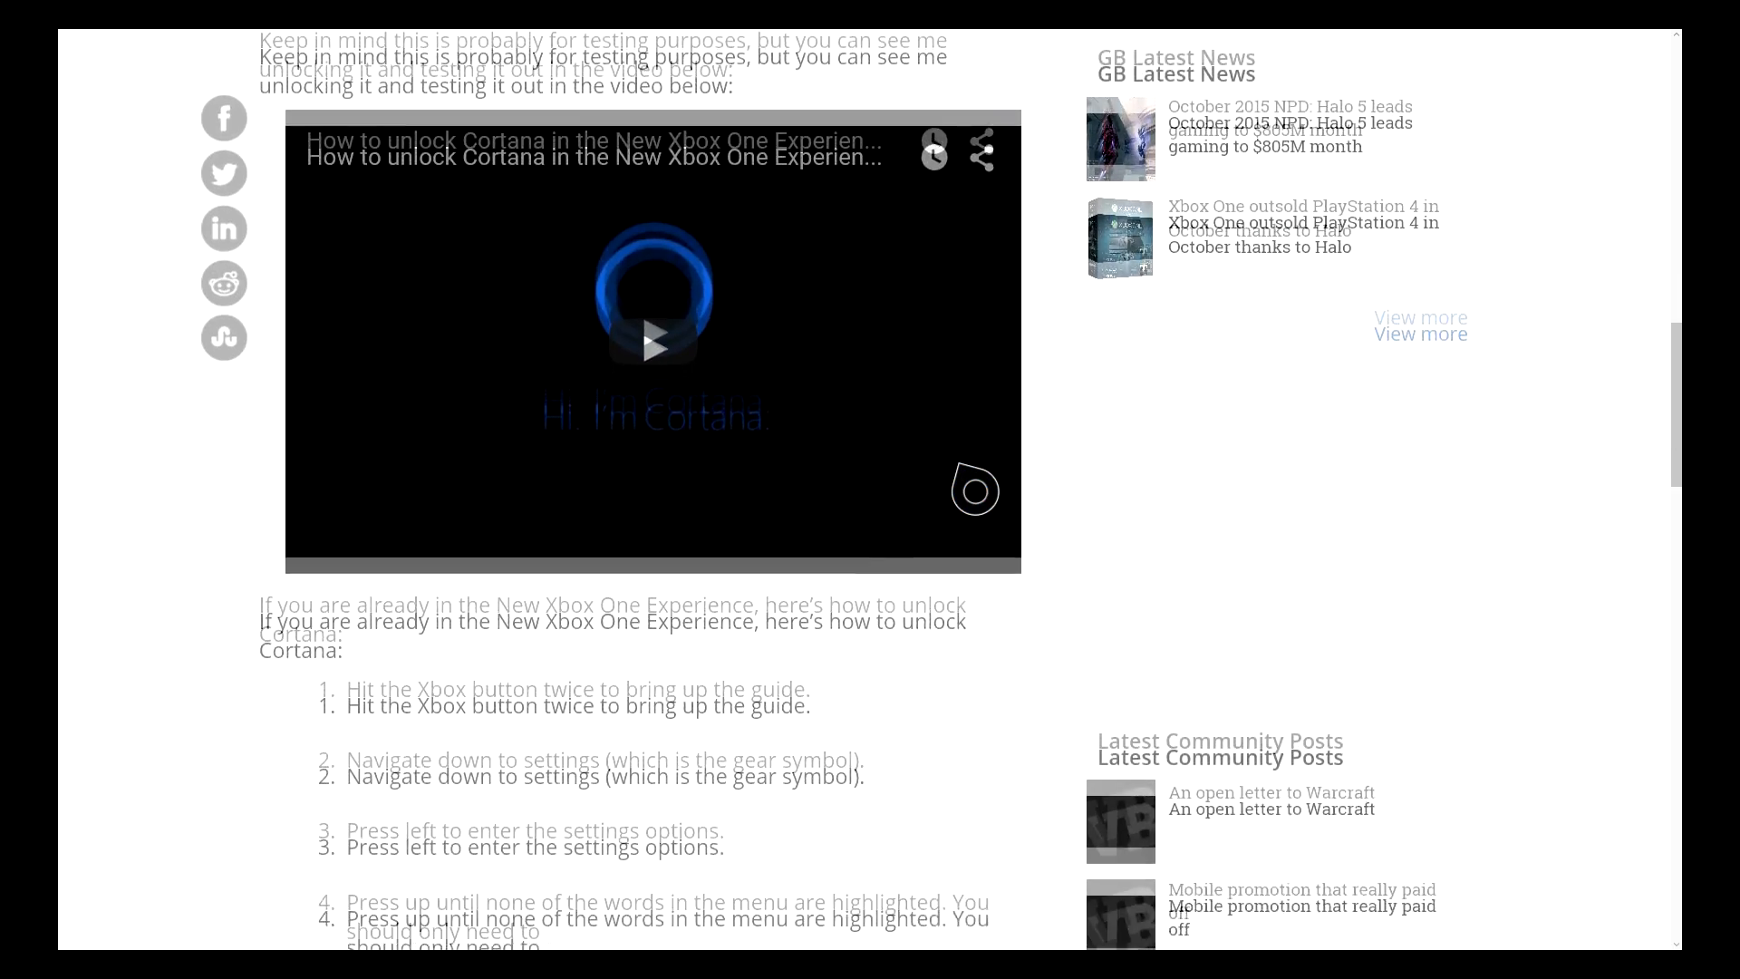
- Scroll further until all six unlock steps and the closing paragraph are visible
scroll("down", 3)
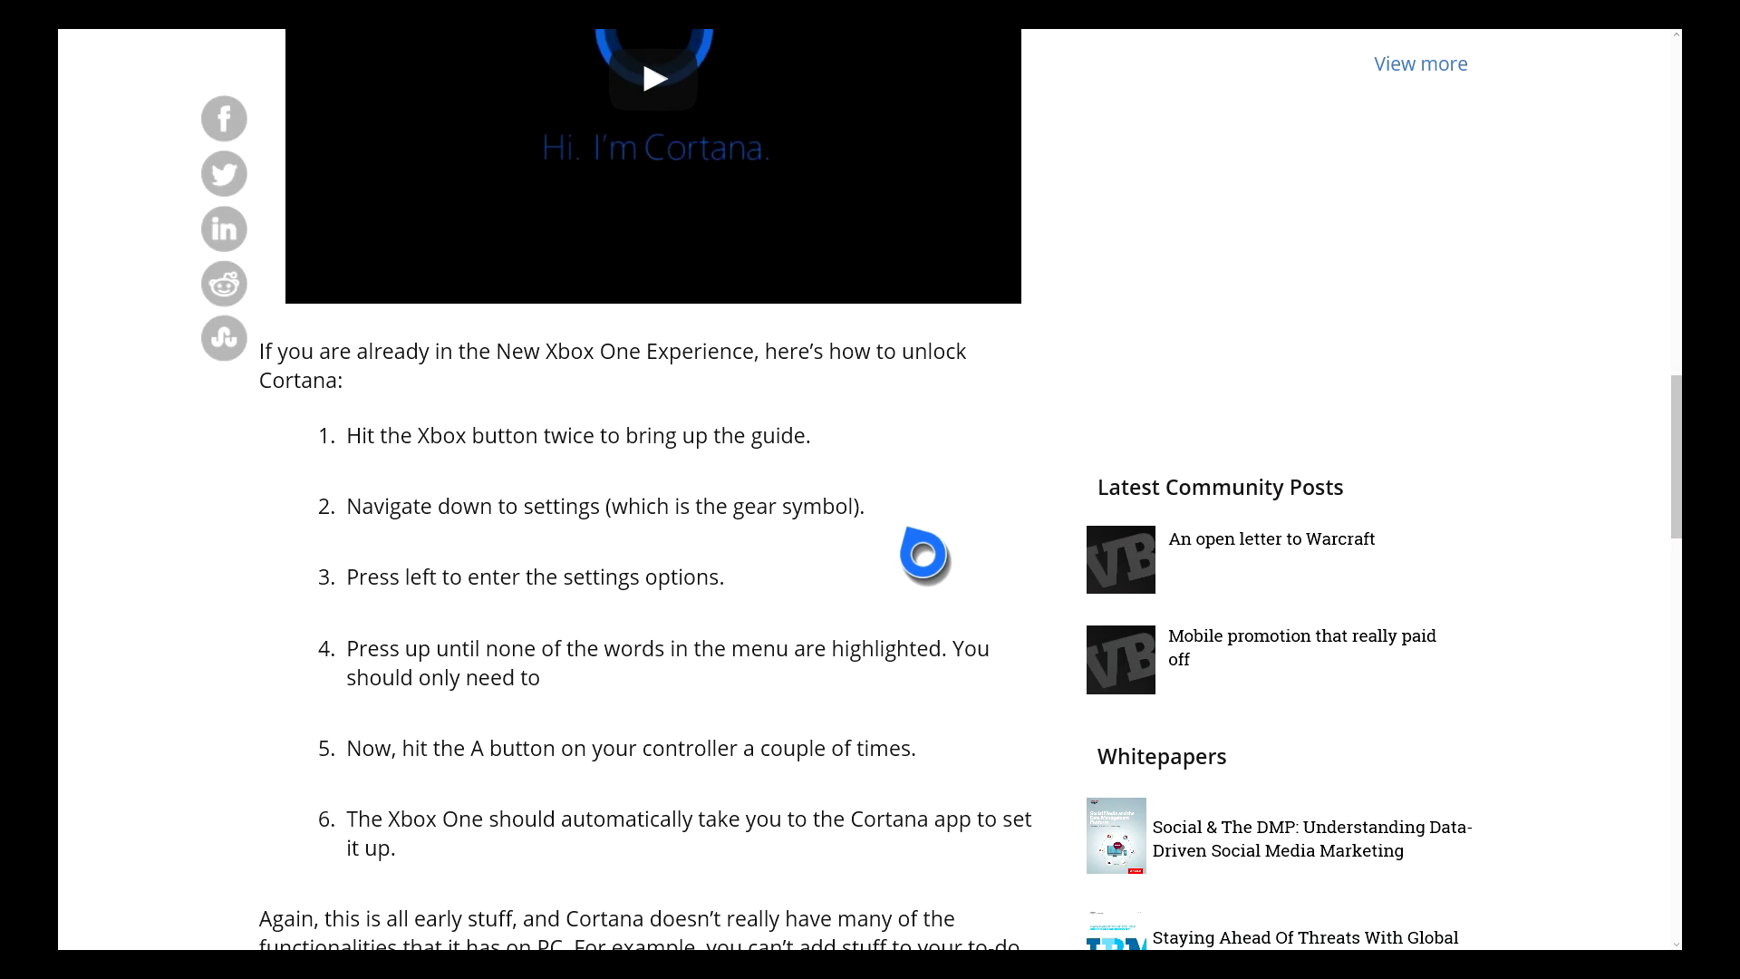
scroll("down", 3)
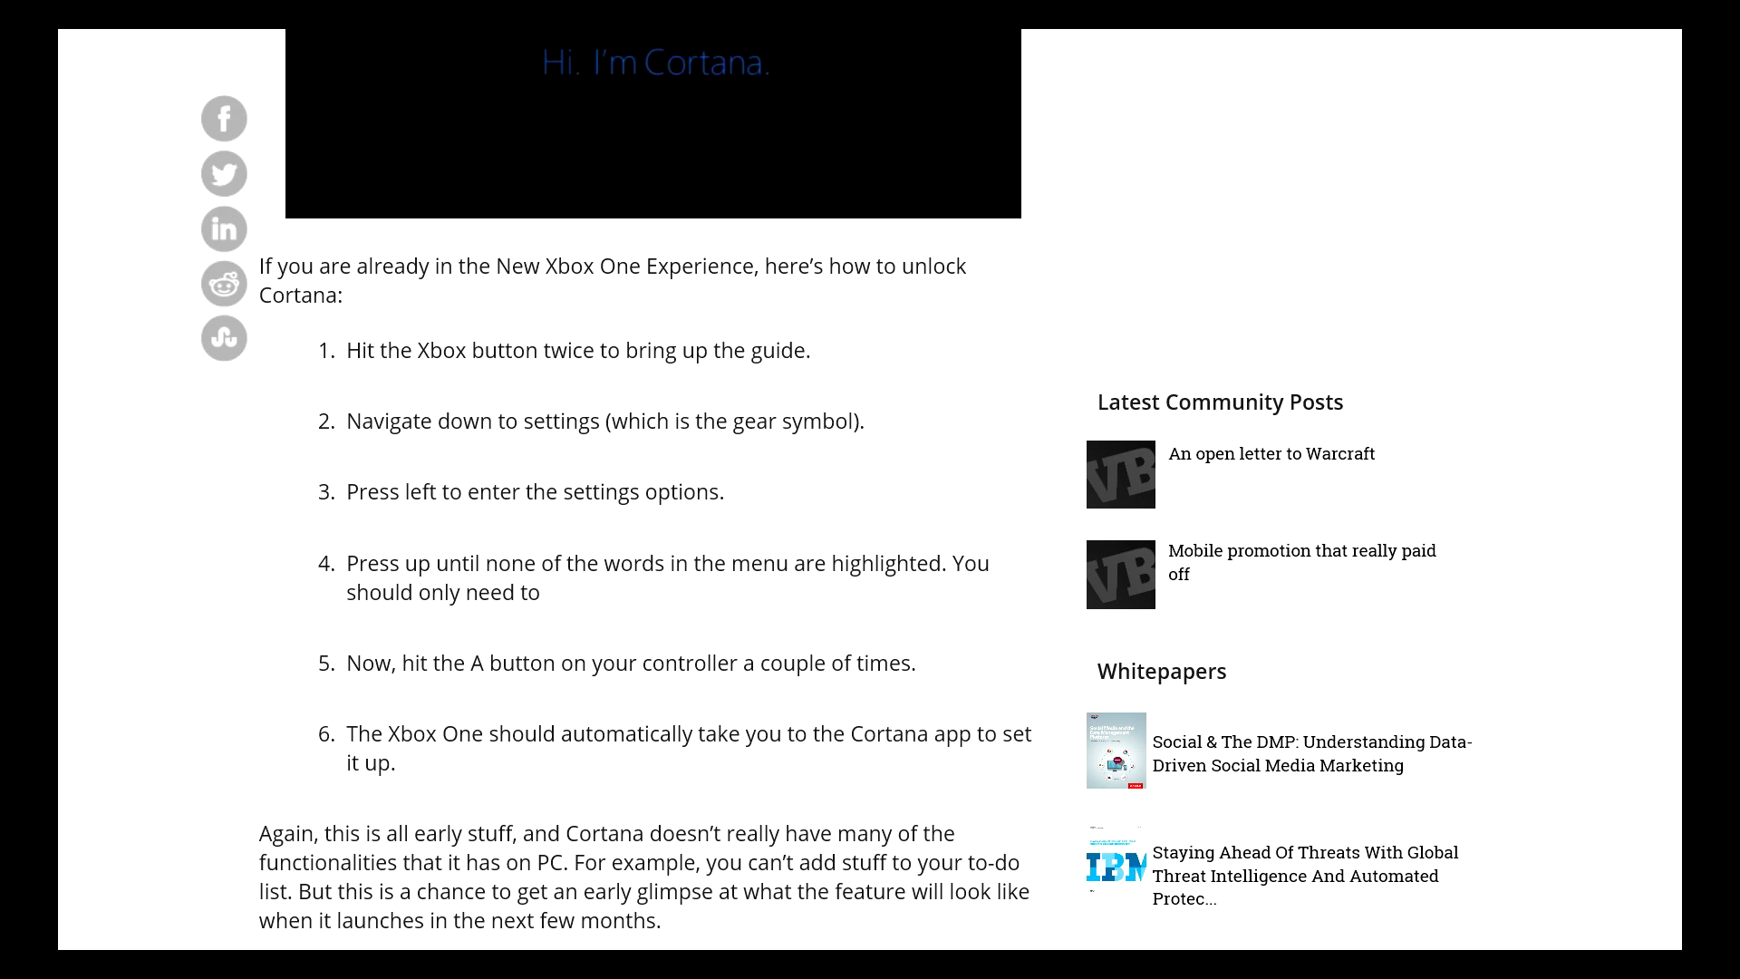
scroll("down", 3)
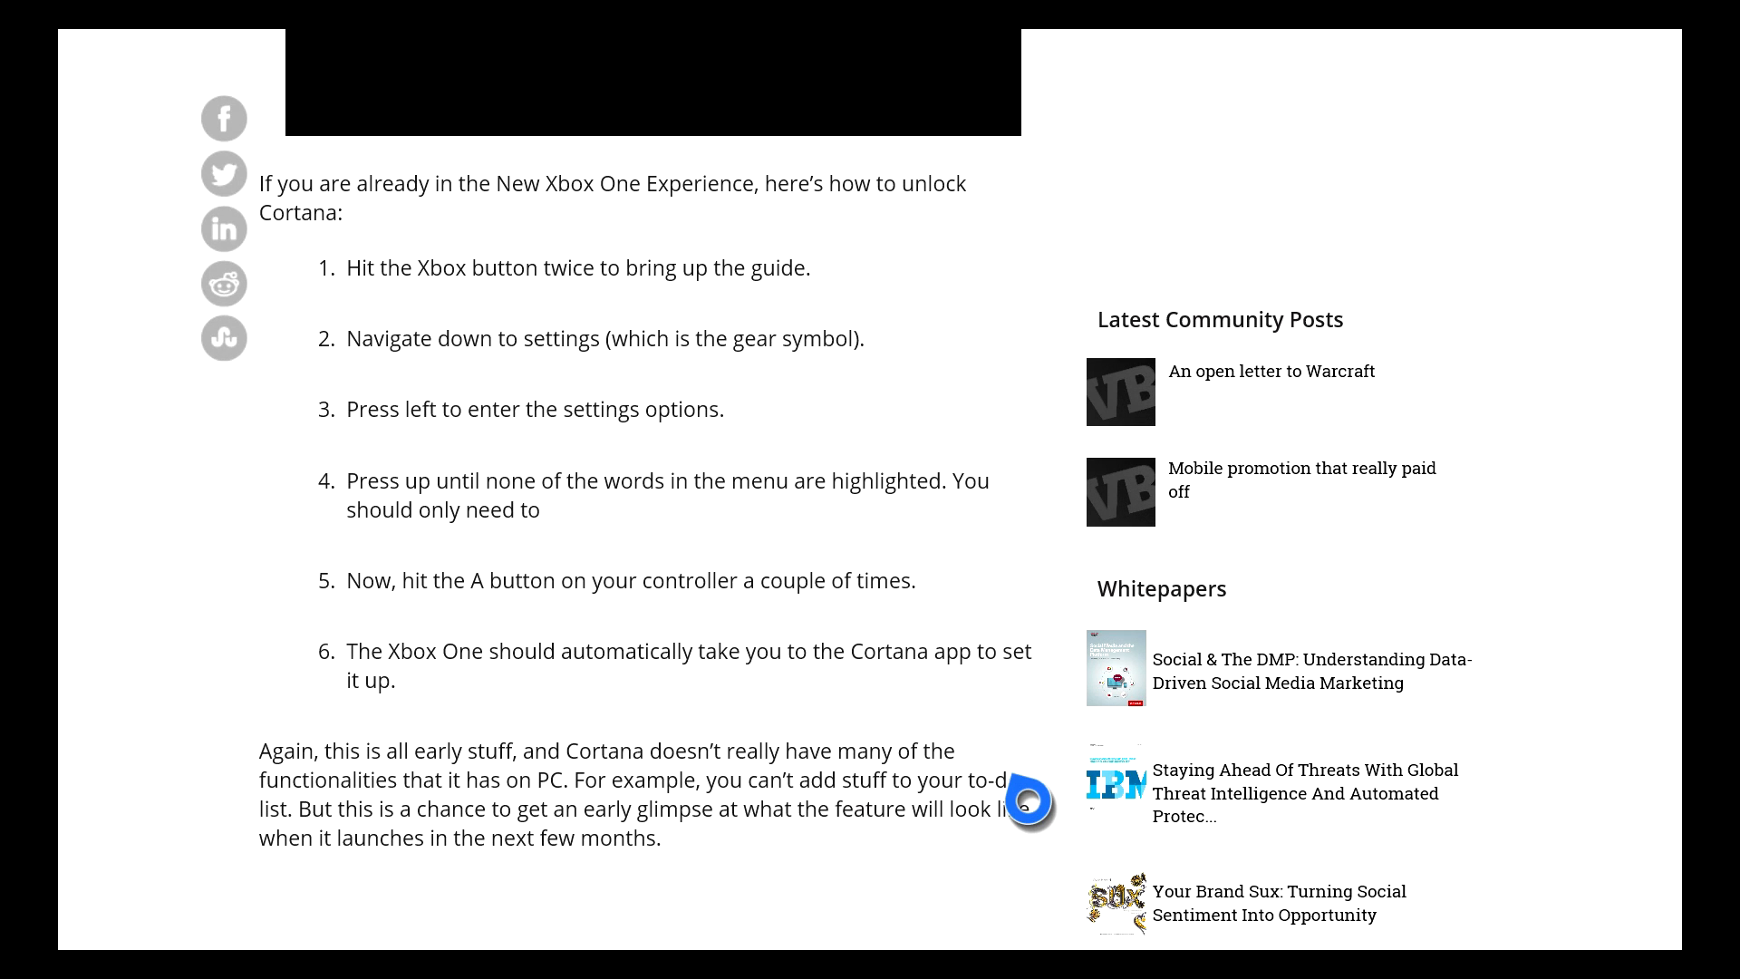